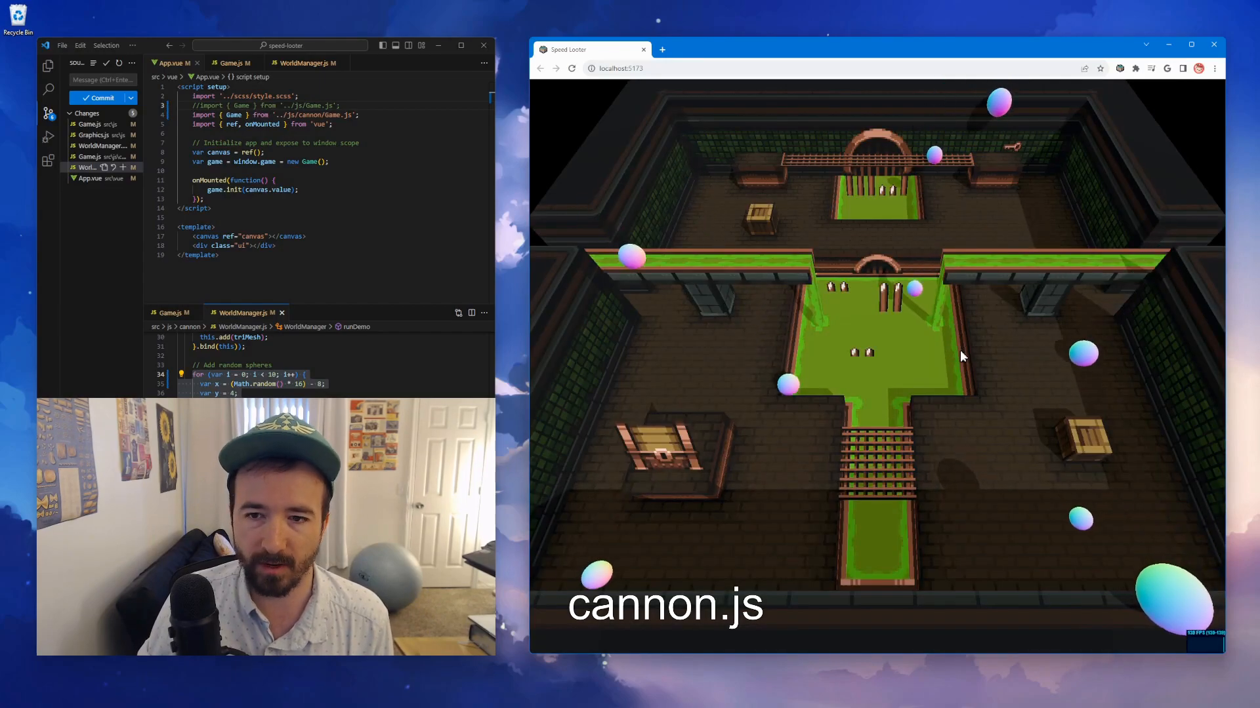
text(1000)
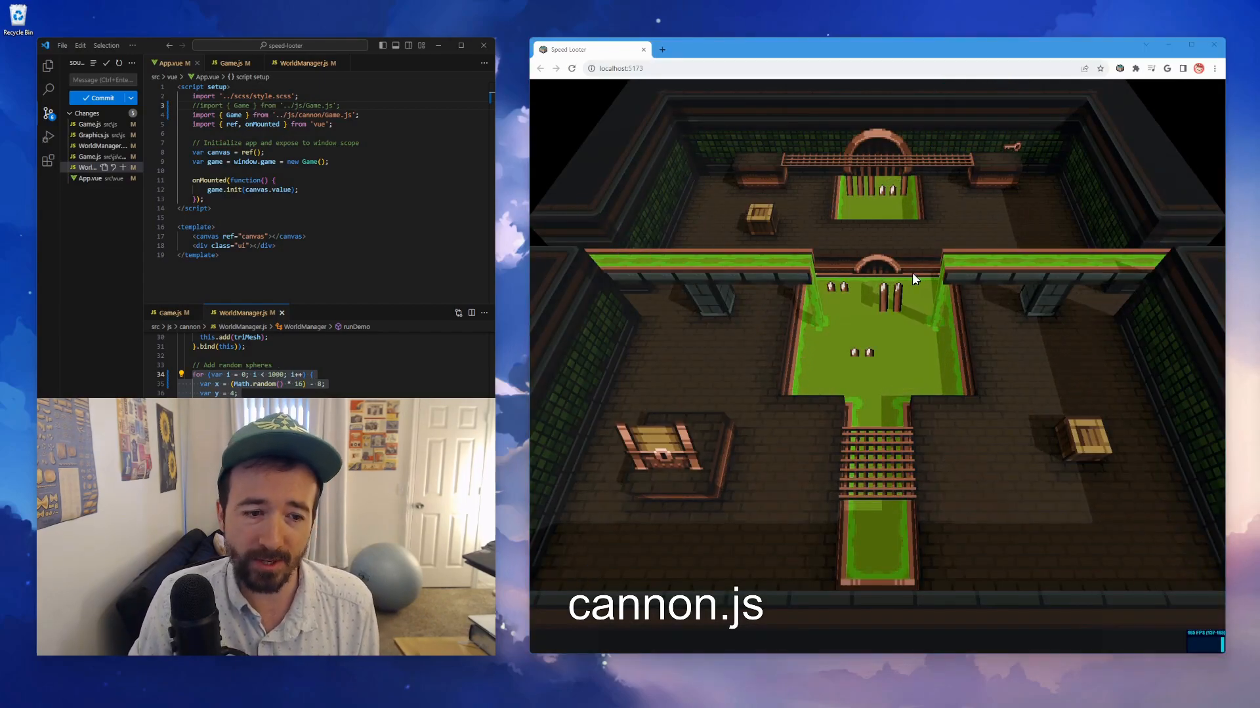